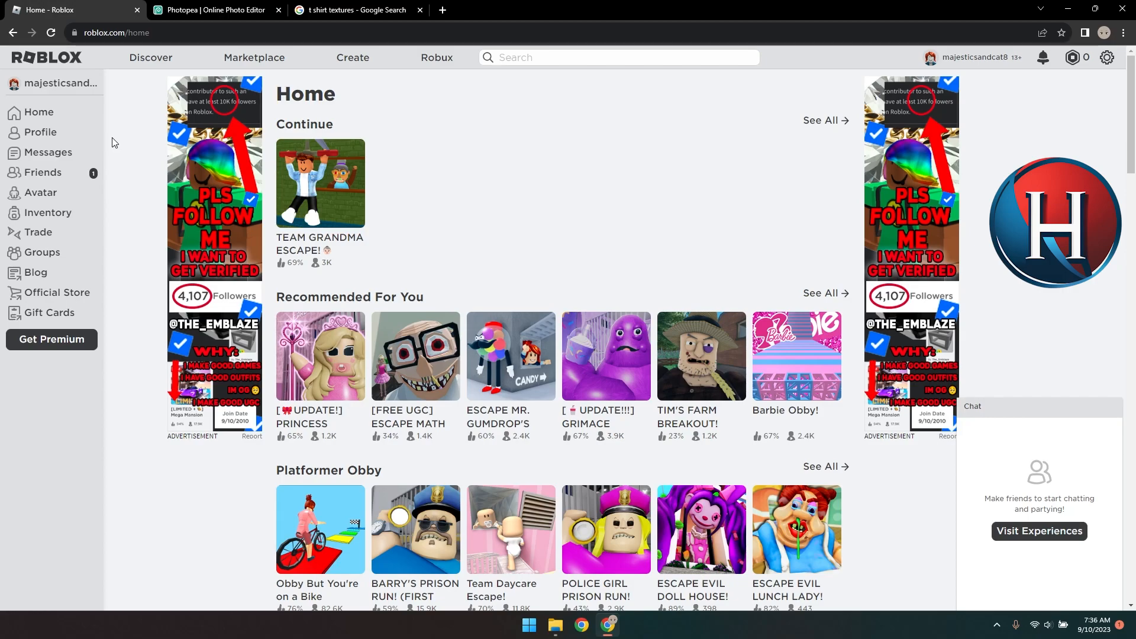
Reach the Avatar Items creations in the Roblox Creator Dashboard
{"action": "left_click", "coordinate": [353, 57]}
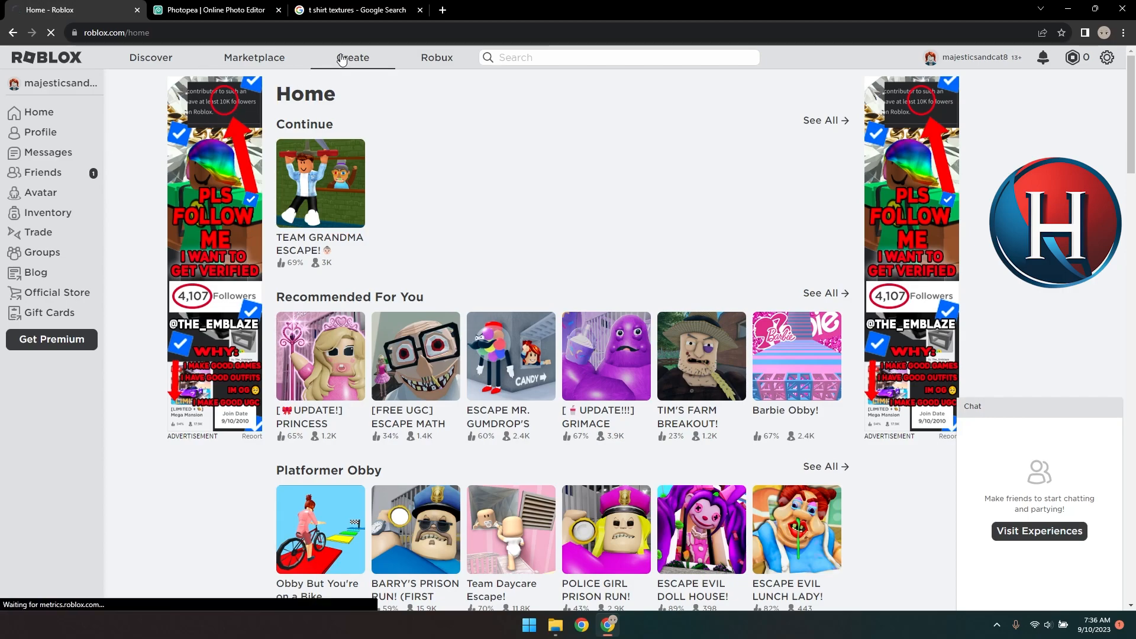
{"action": "left_click", "coordinate": [352, 57]}
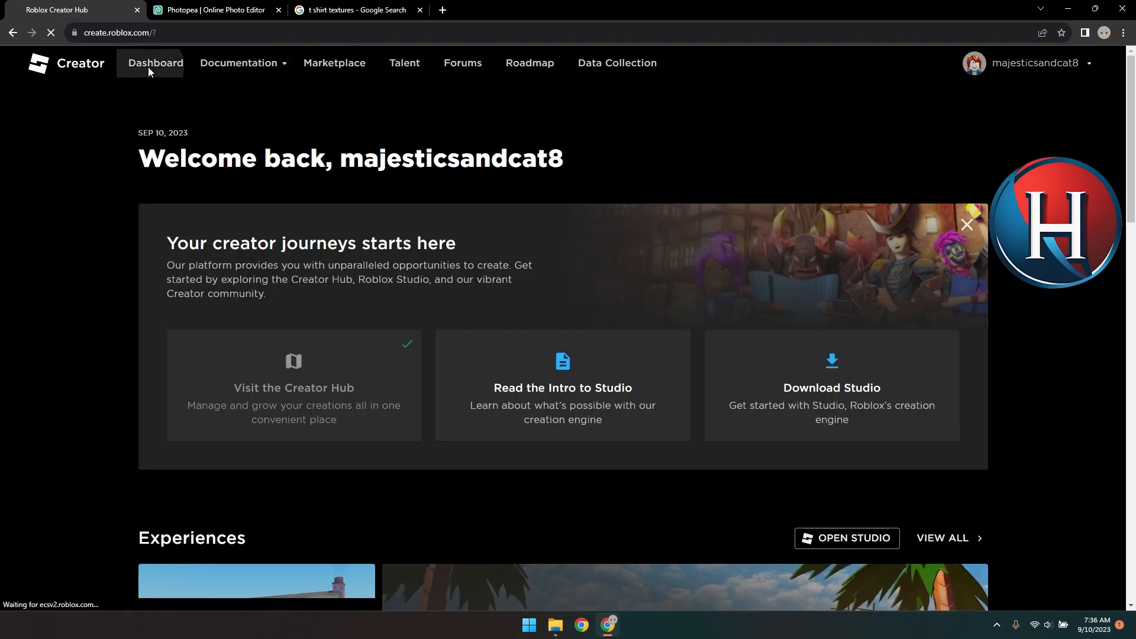
{"action": "left_click", "coordinate": [156, 62]}
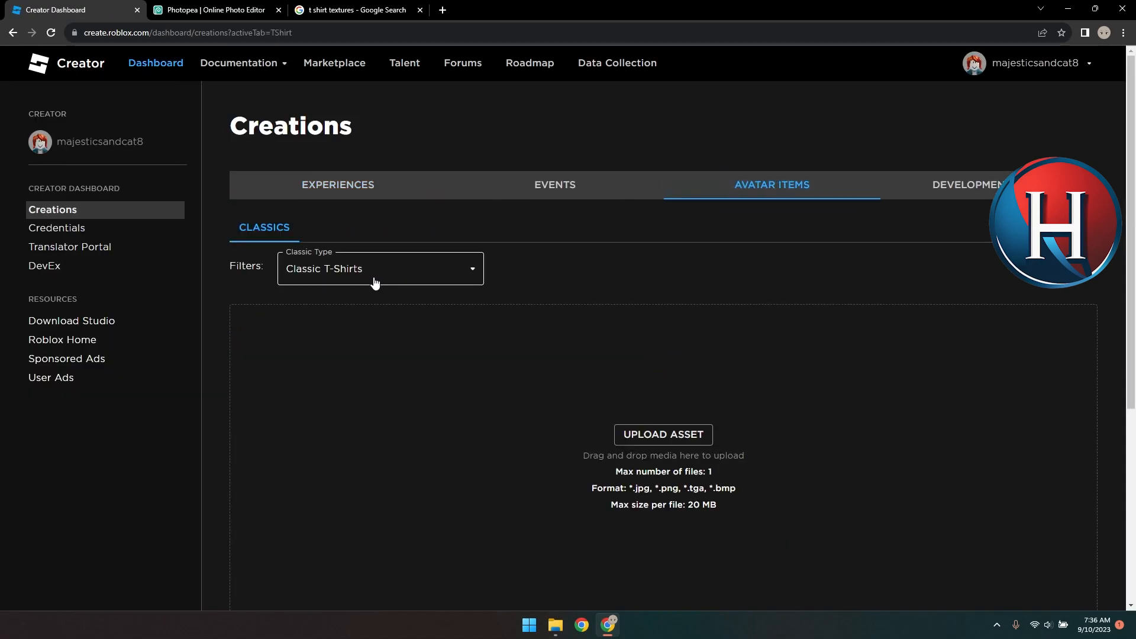
Filter by Classic Shirts and start a new Upload Asset form for a Shirt
{"action": "left_click", "coordinate": [381, 269]}
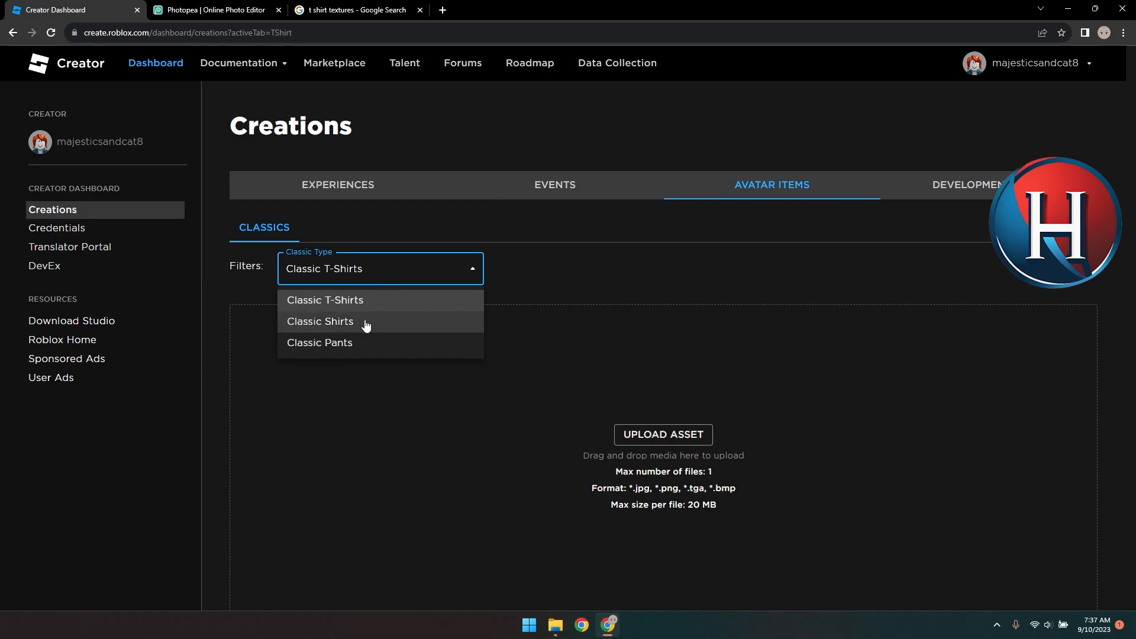
{"action": "left_click", "coordinate": [319, 322]}
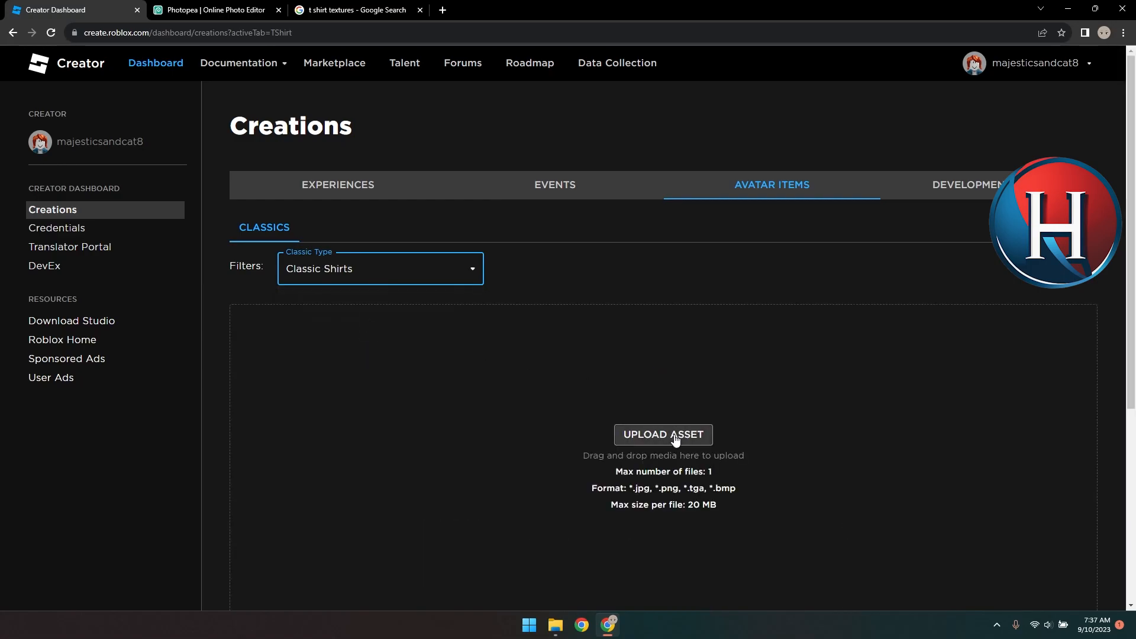
{"action": "left_click", "coordinate": [663, 435]}
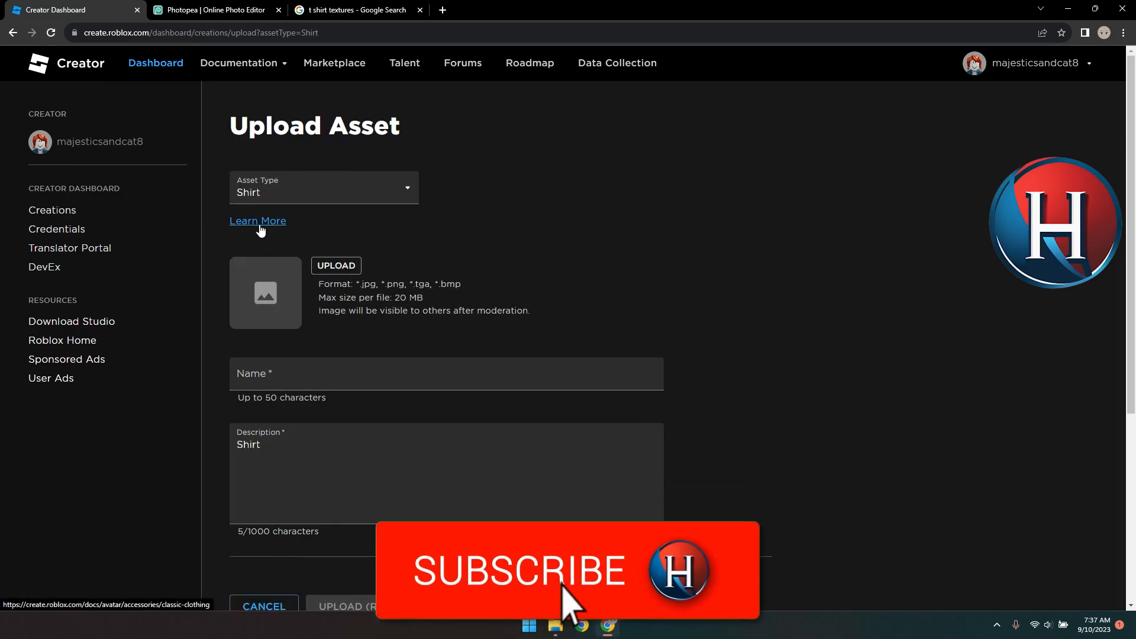
Bring up the Classic Clothing guide and reach the Shirts and Pants templates
{"action": "left_click", "coordinate": [258, 220]}
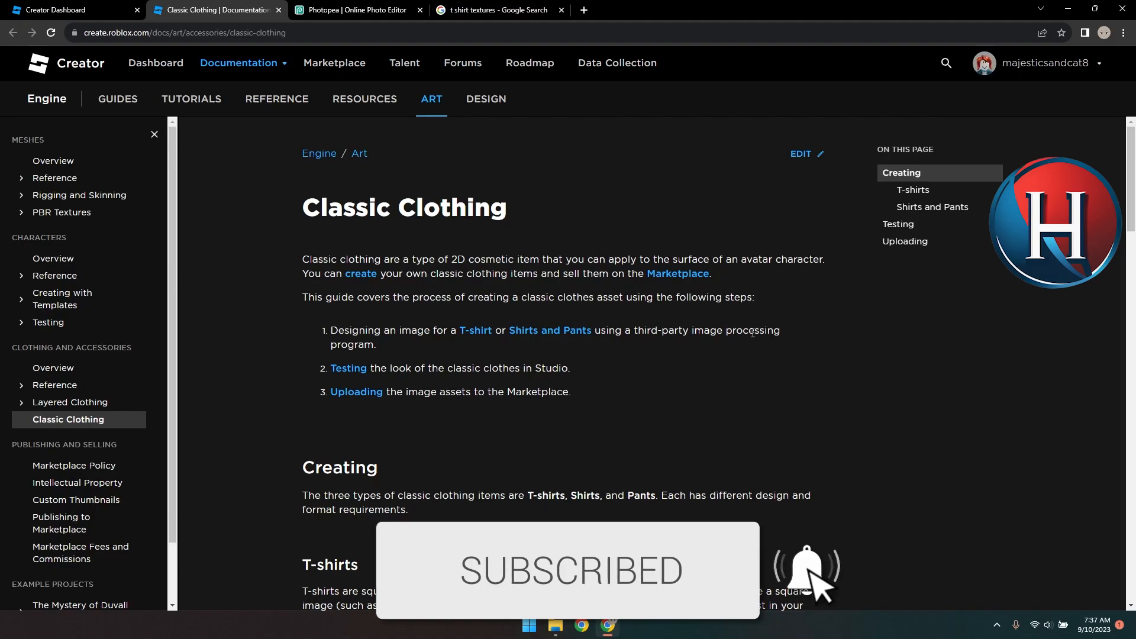
{"action": "scroll", "scroll_direction": "down", "scroll_amount": 3}
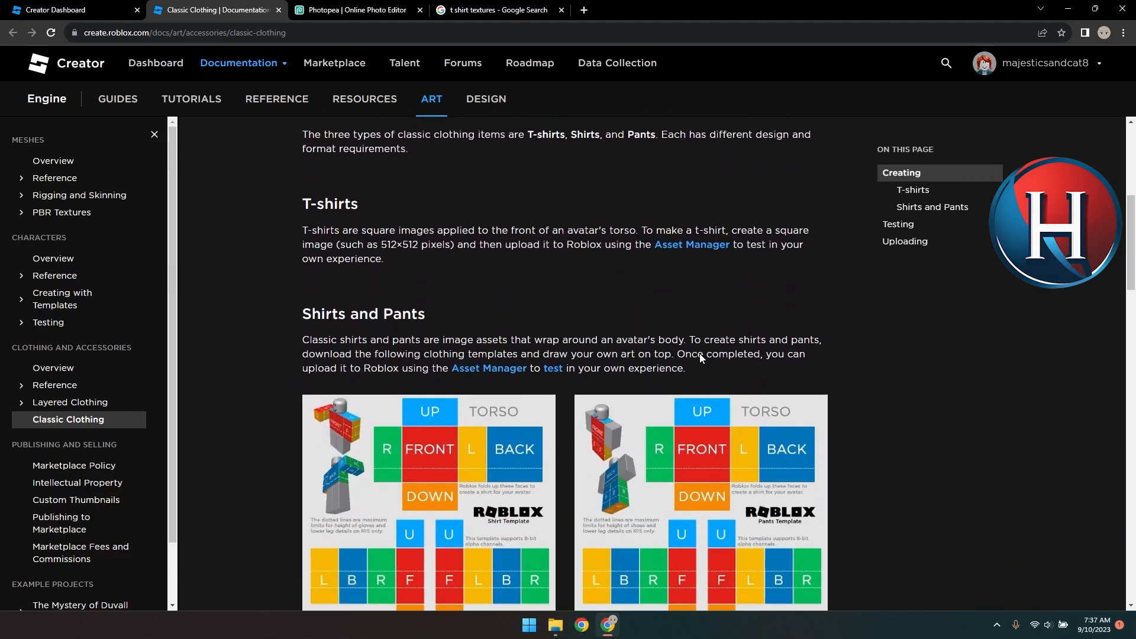
{"action": "scroll", "scroll_direction": "down", "scroll_amount": 3}
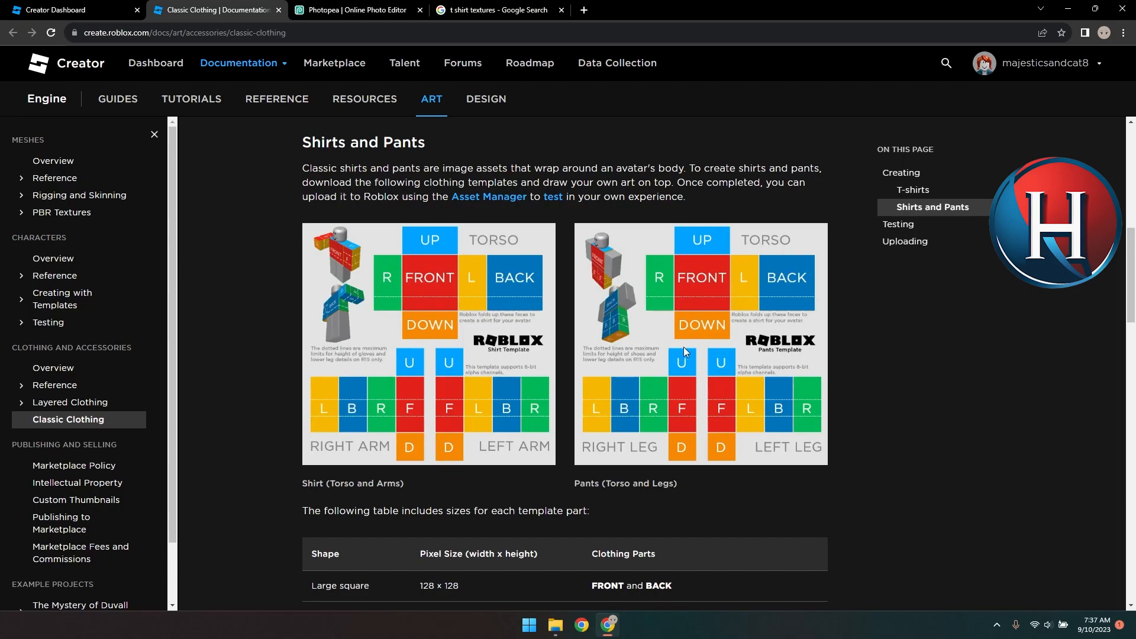
{"action": "mouse_move", "coordinate": [447, 346]}
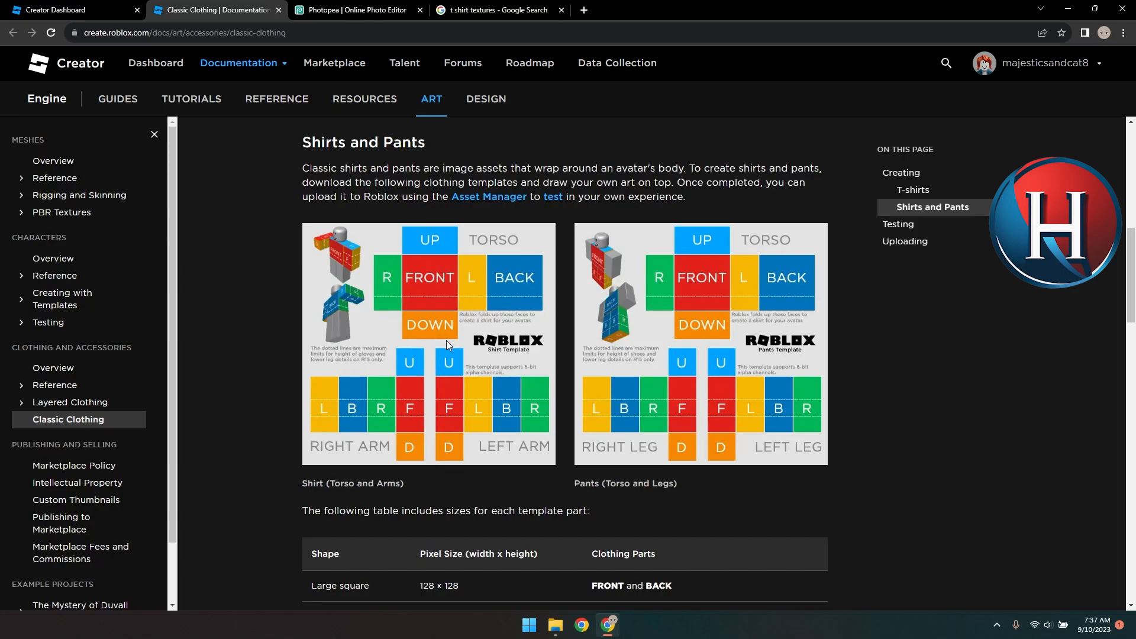
Save the shirt template image into Downloads
{"action": "right_click", "coordinate": [447, 344]}
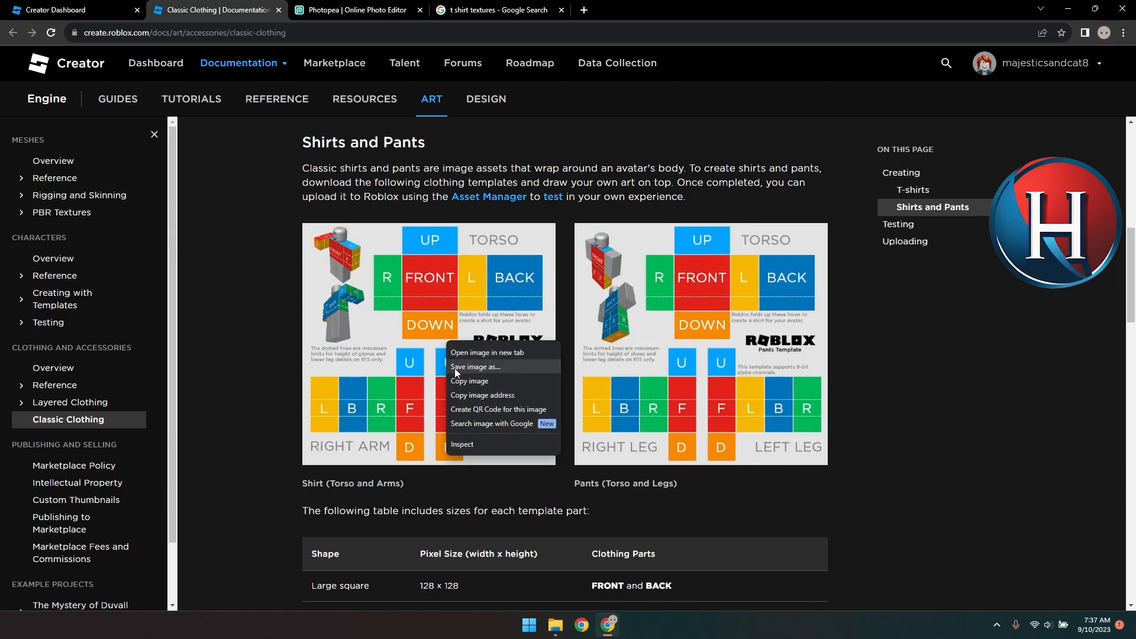
{"action": "left_click", "coordinate": [475, 367]}
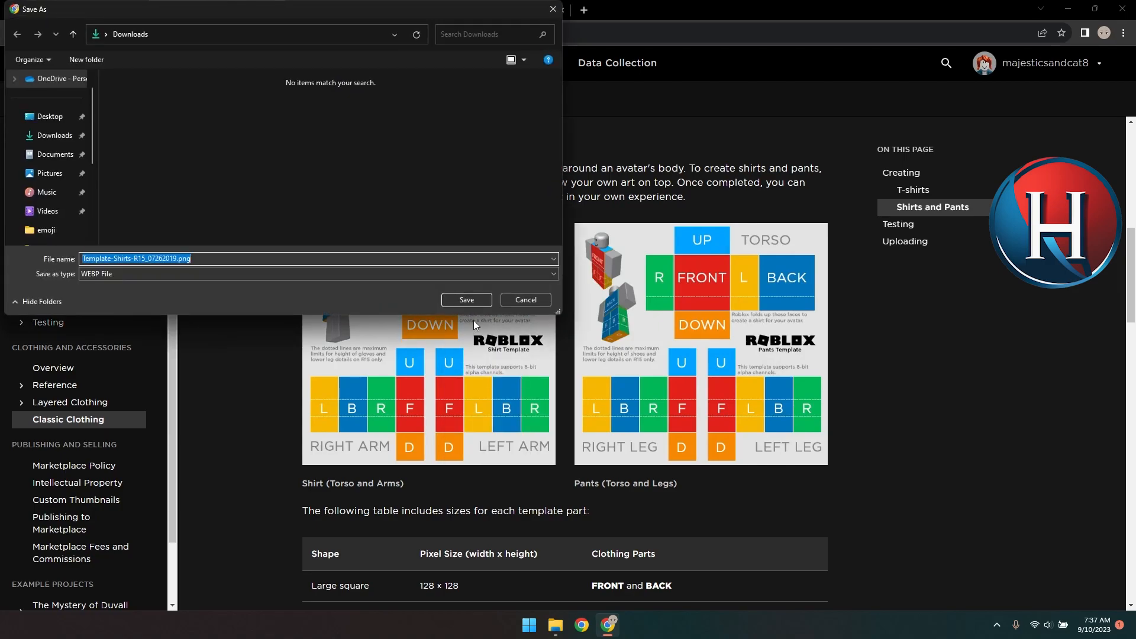
{"action": "left_click", "coordinate": [466, 301]}
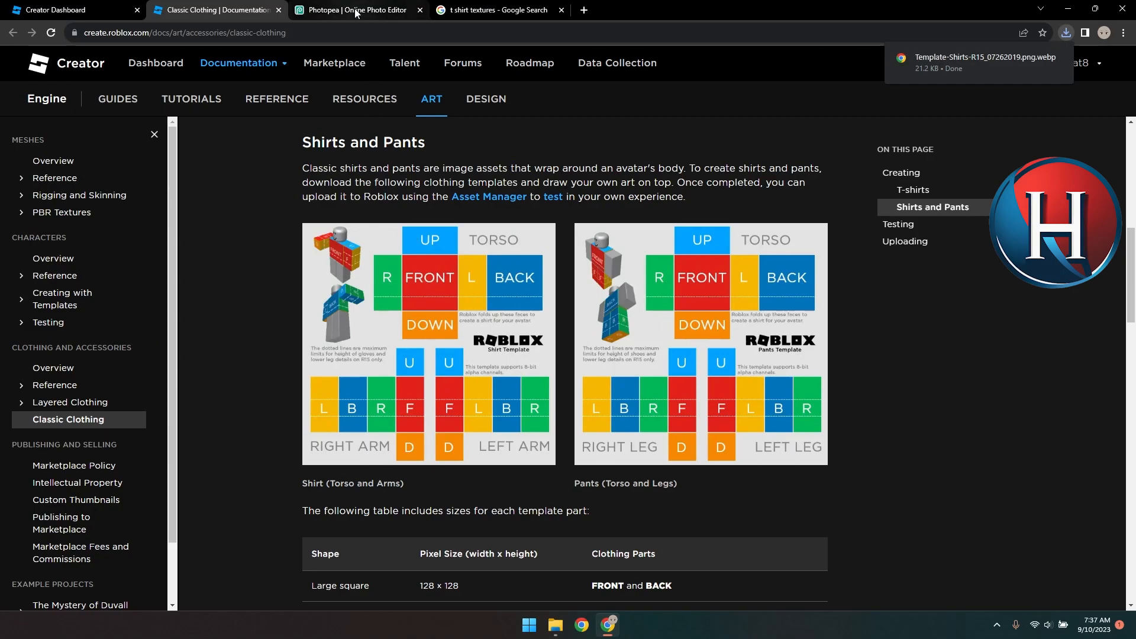
Load the downloaded Template-Shirts file into Photopea as a new document
{"action": "left_click", "coordinate": [355, 9]}
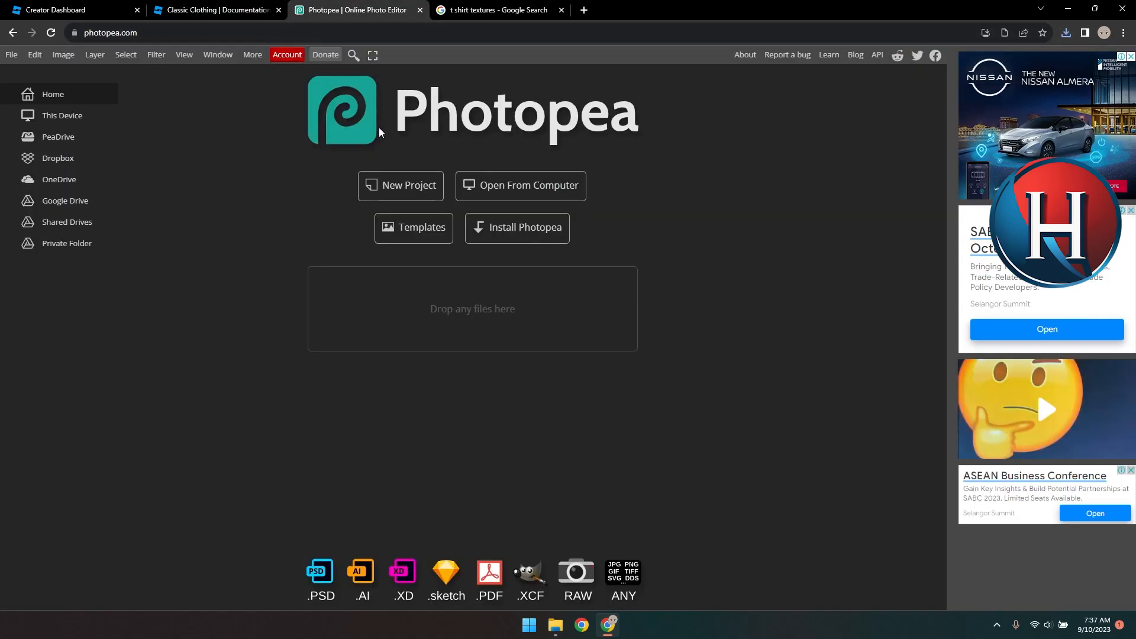
{"action": "mouse_move", "coordinate": [507, 143]}
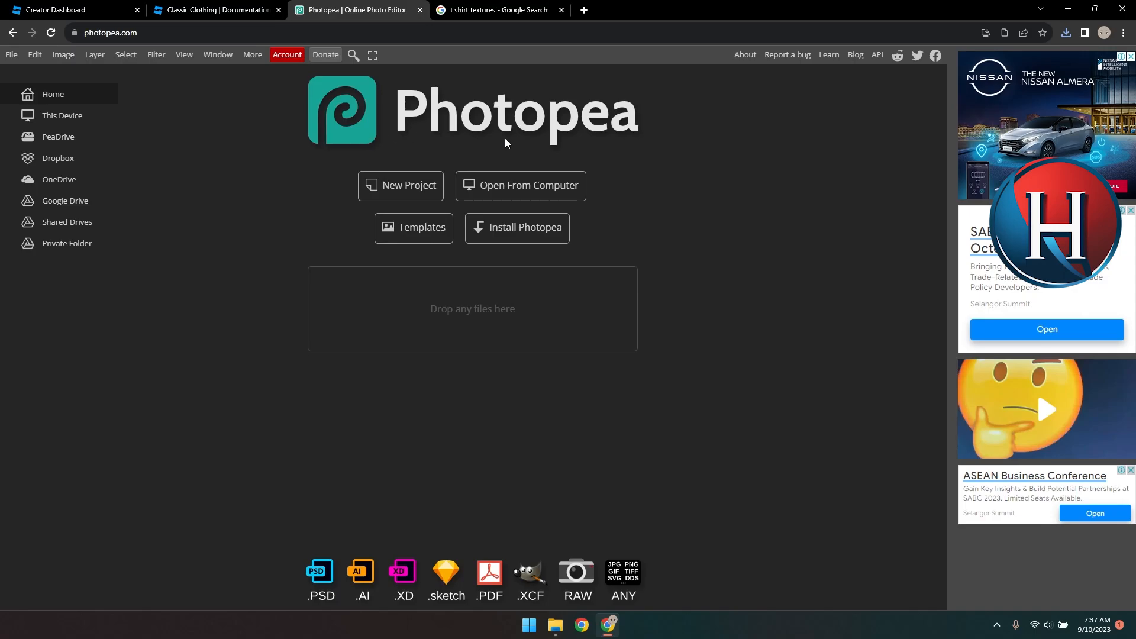
{"action": "left_click", "coordinate": [520, 184]}
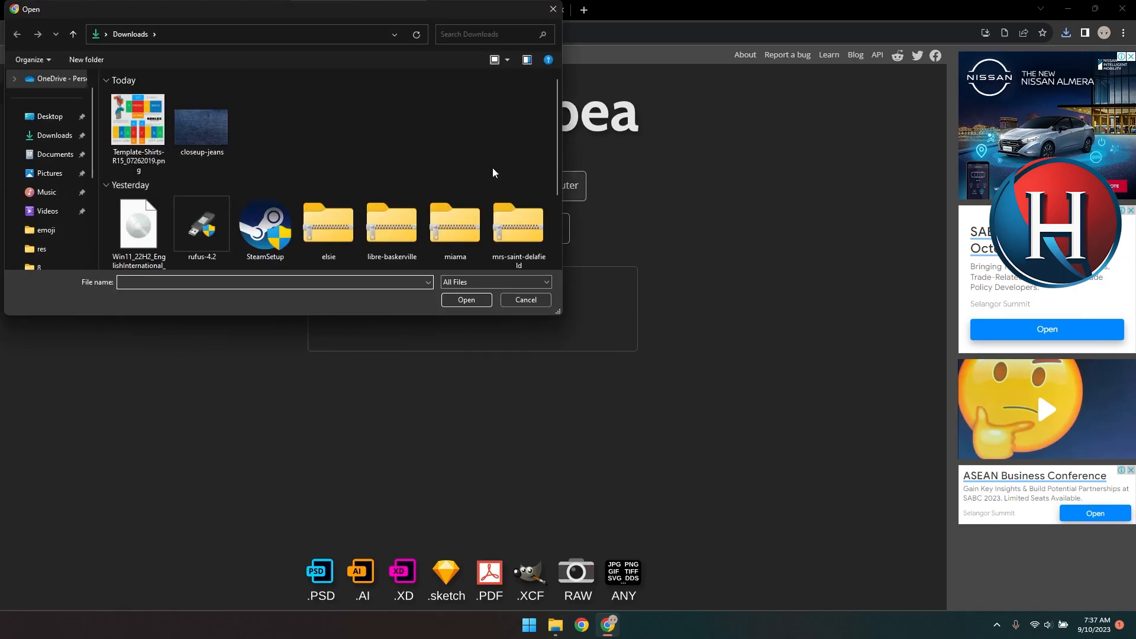
{"action": "left_click", "coordinate": [138, 118]}
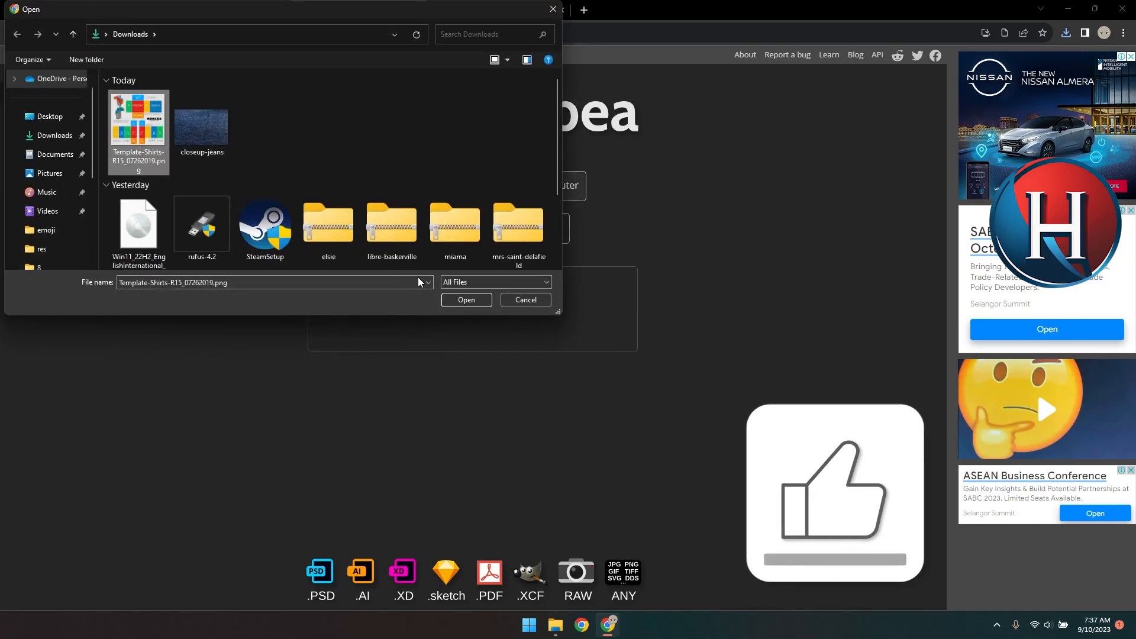
{"action": "left_click", "coordinate": [466, 300]}
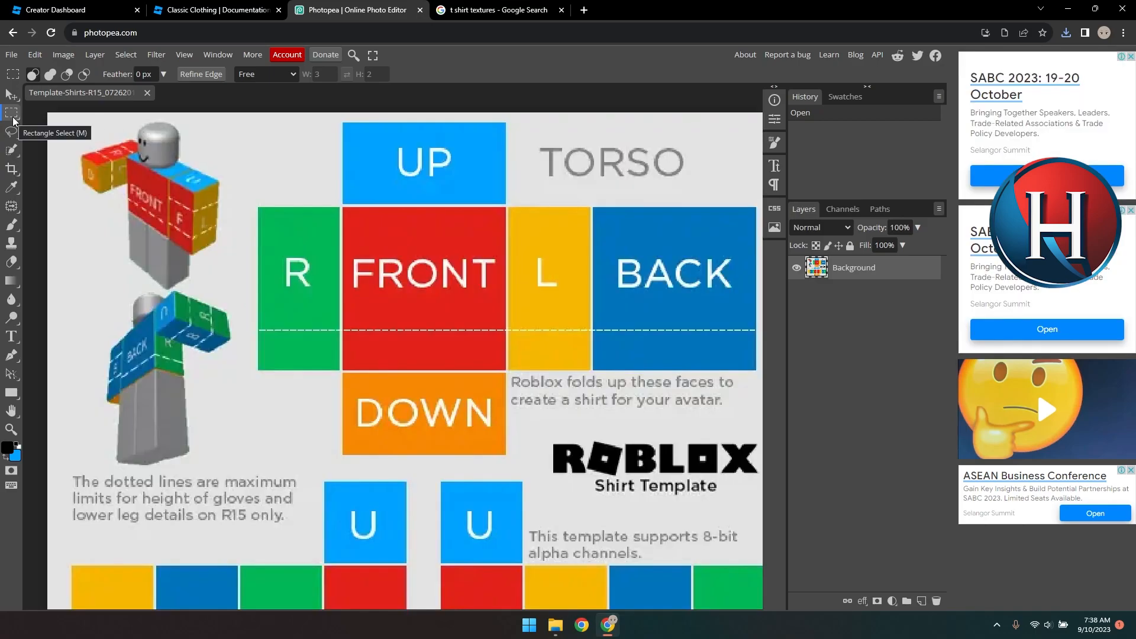
Erase the UP box and then all remaining coloured face boxes to transparency
{"action": "left_click_drag", "start_coordinate": [341, 119], "coordinate": [505, 211]}
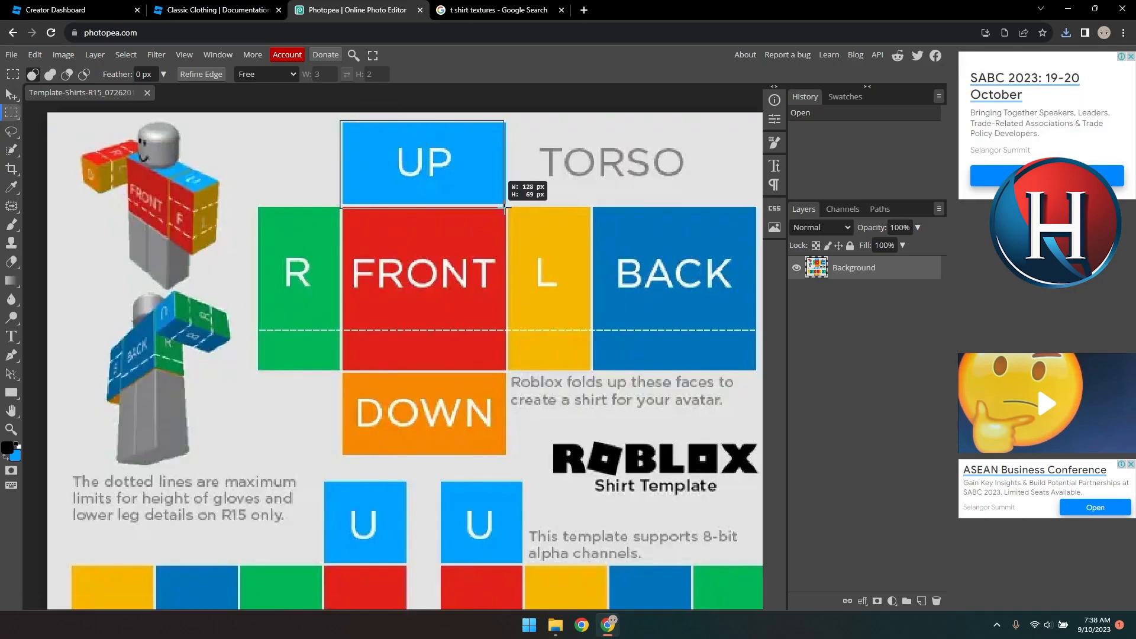
{"action": "key", "text": "Delete"}
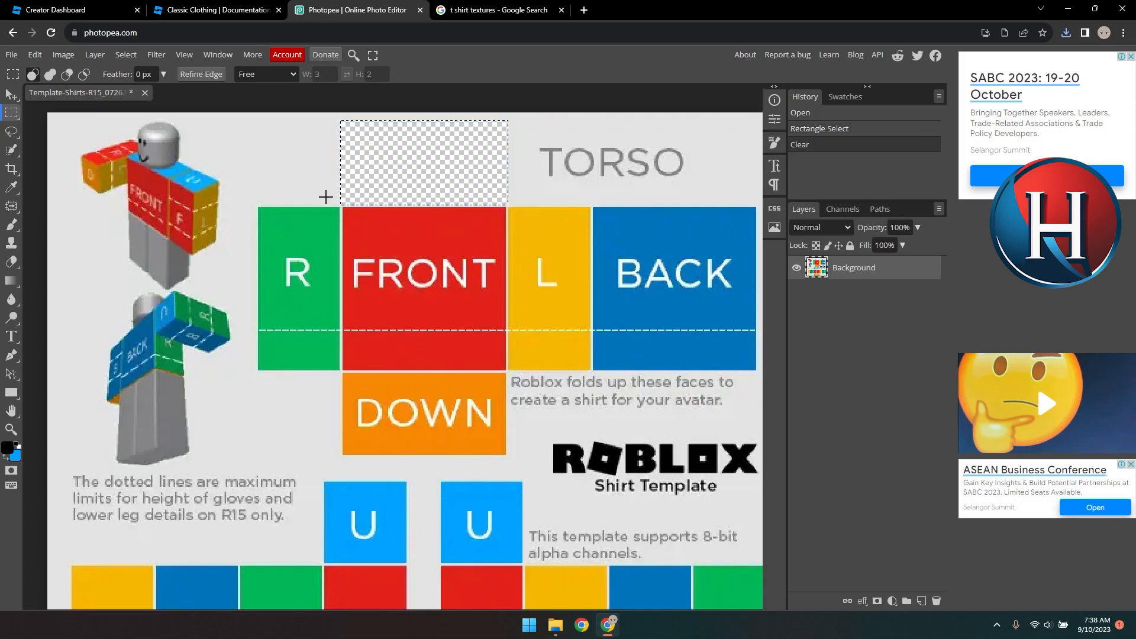
{"action": "mouse_move", "coordinate": [324, 194]}
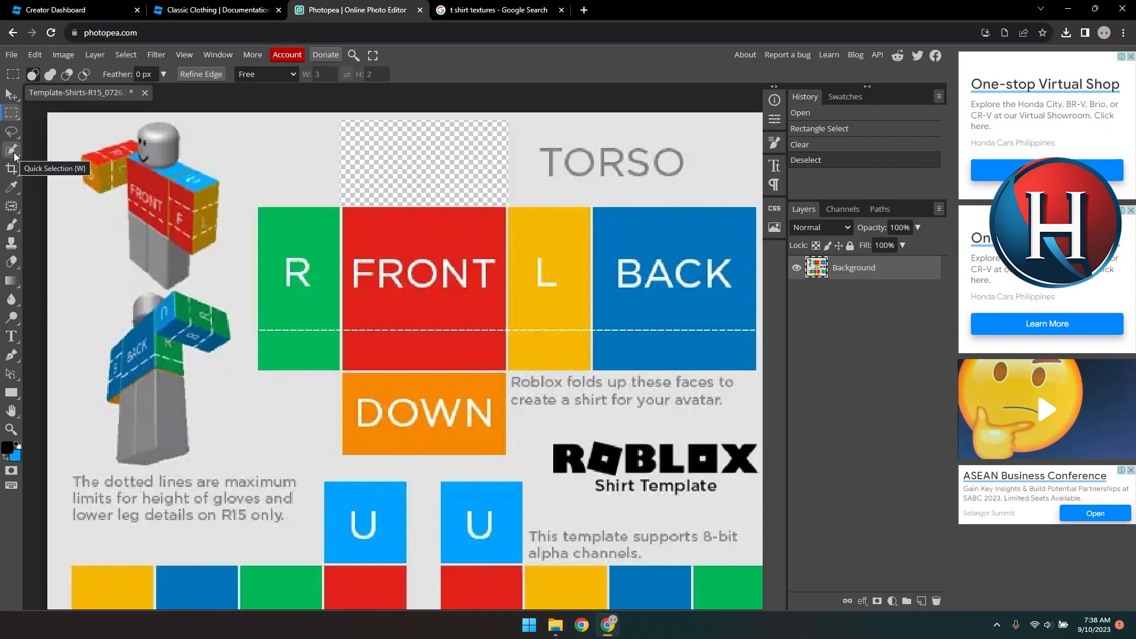
{"action": "left_click", "coordinate": [9, 151]}
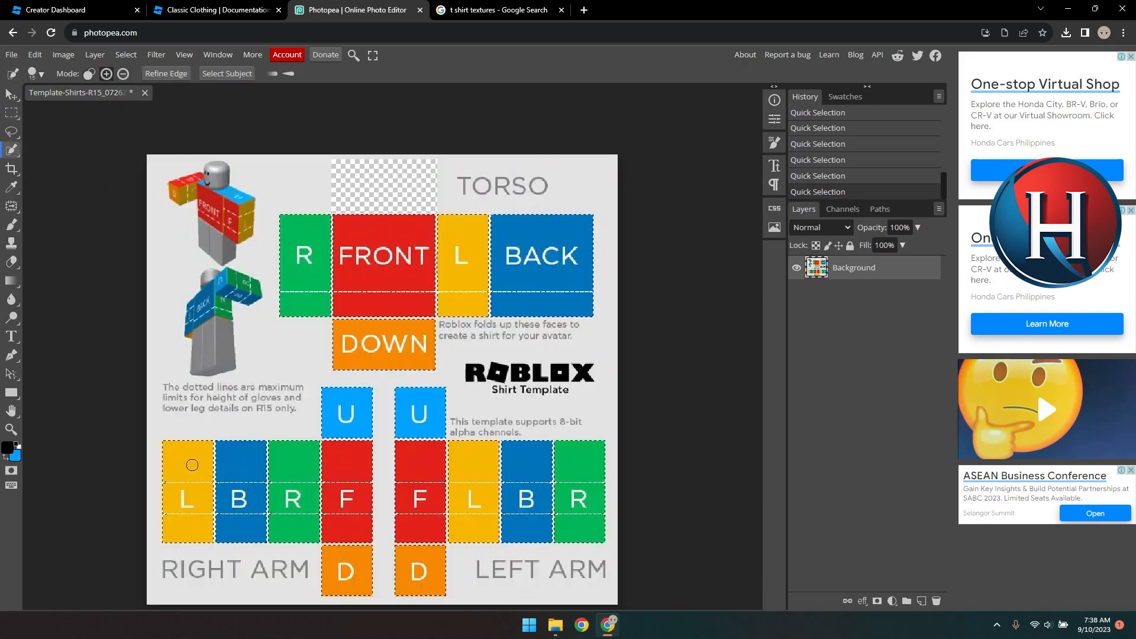
{"action": "key", "text": "Delete"}
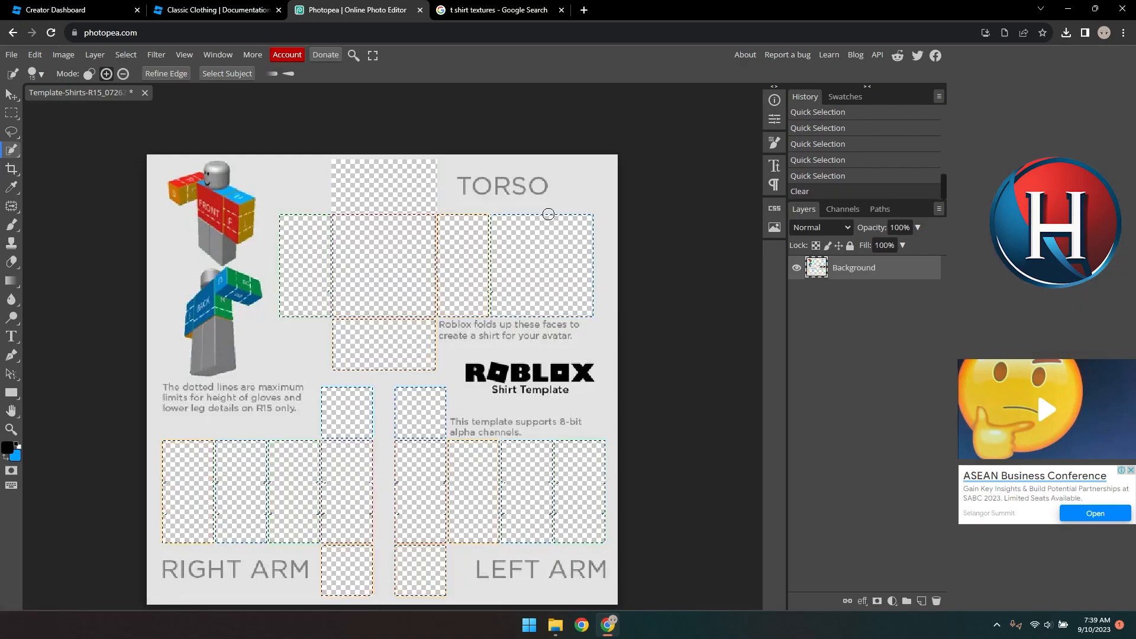
{"action": "mouse_move", "coordinate": [518, 208]}
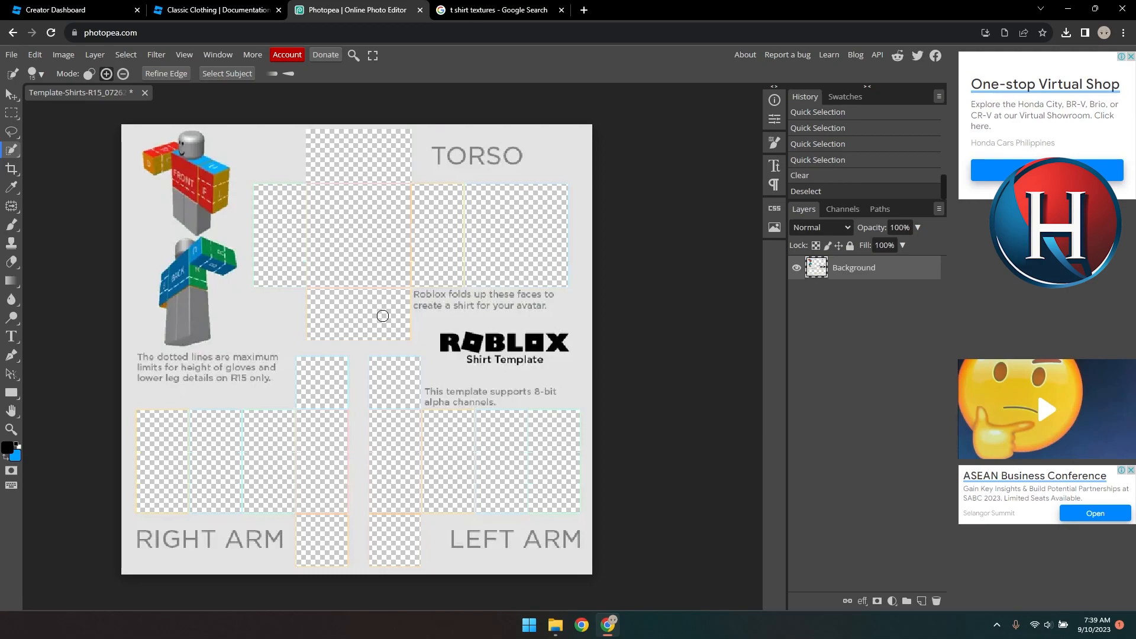
Check the t-shirt textures search and return to the template document
{"action": "left_click", "coordinate": [497, 9]}
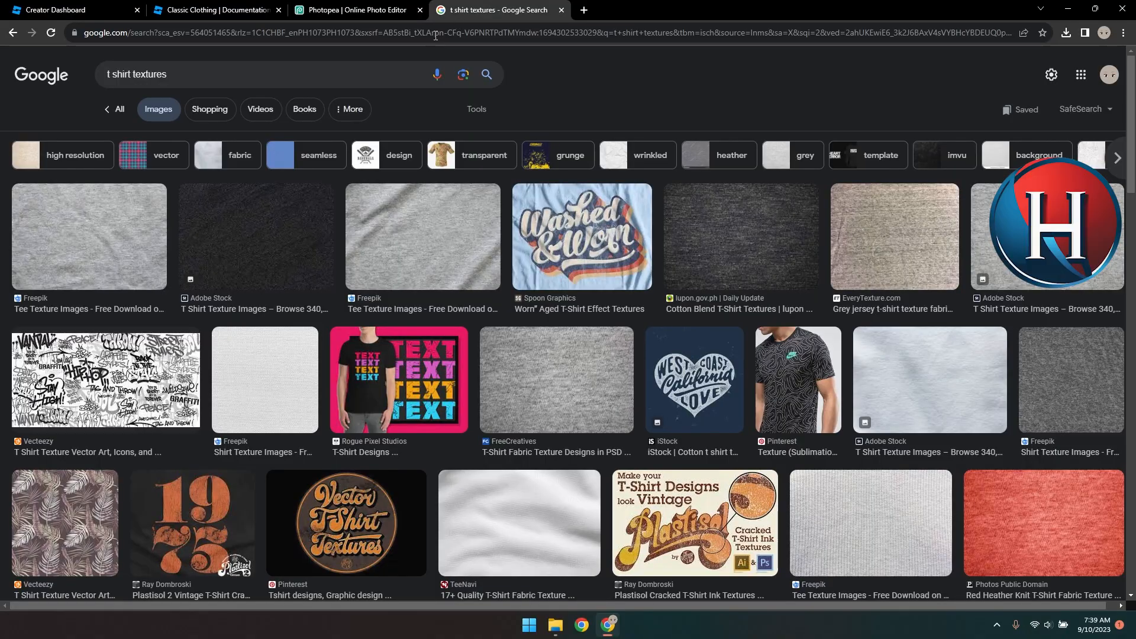
{"action": "left_click", "coordinate": [358, 9]}
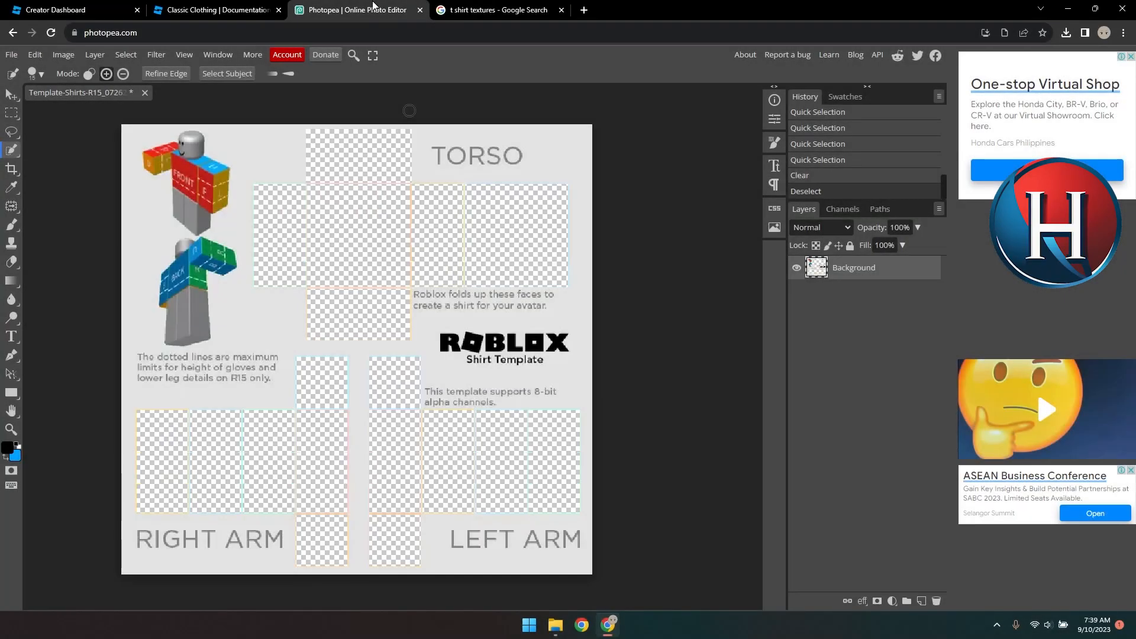
Place the closeup-jeans image into the template via File > Open & Place
{"action": "left_click", "coordinate": [12, 55]}
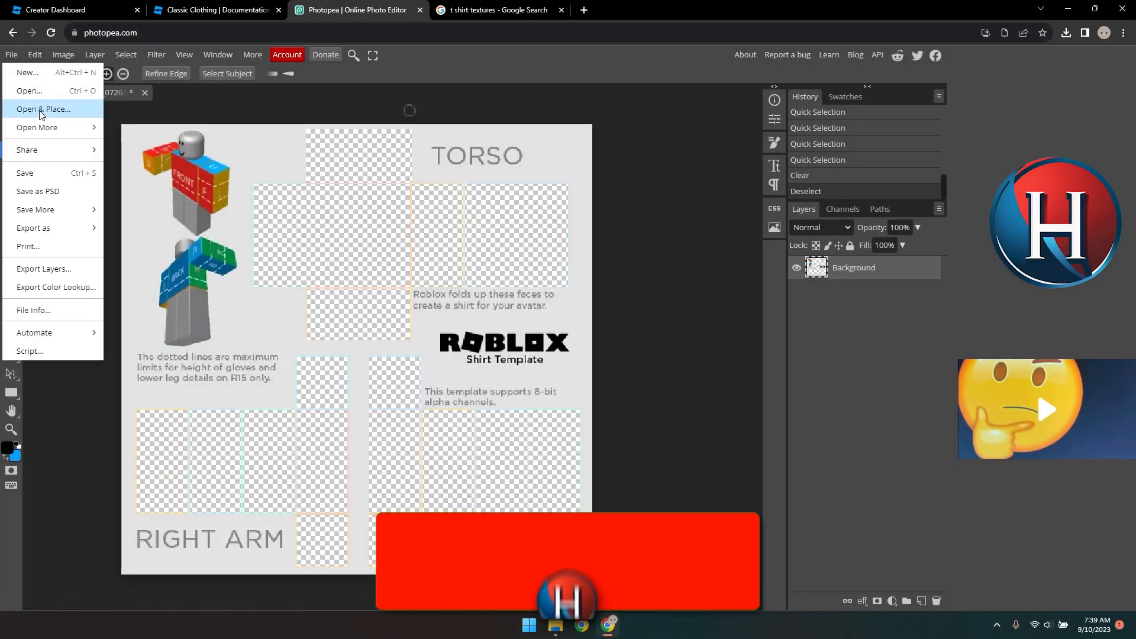
{"action": "left_click", "coordinate": [42, 109]}
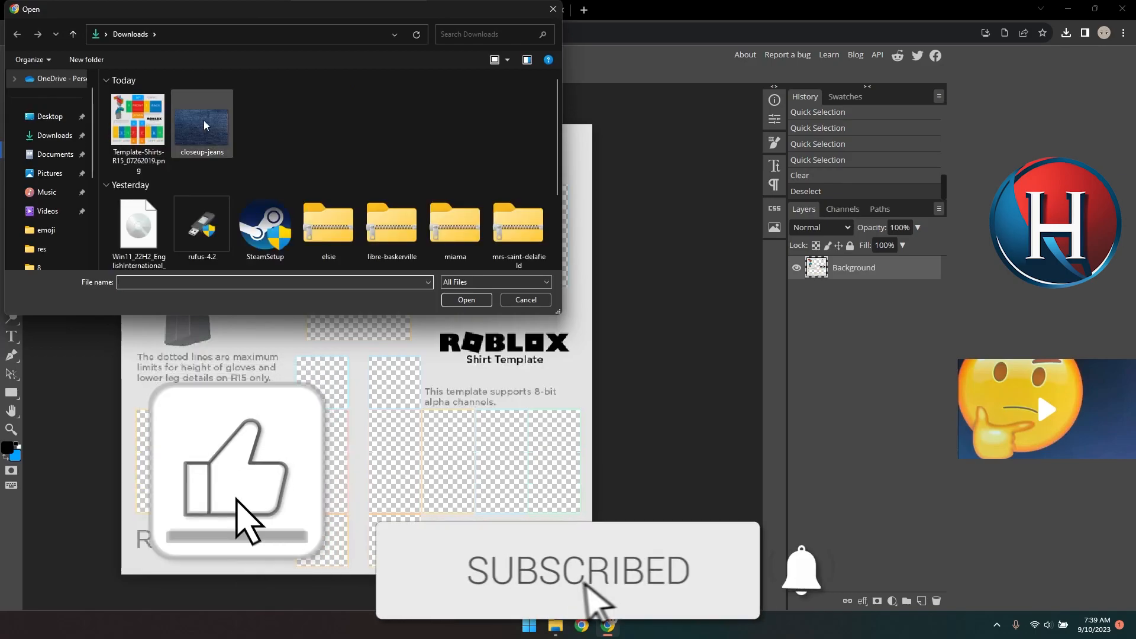
{"action": "left_click", "coordinate": [466, 301]}
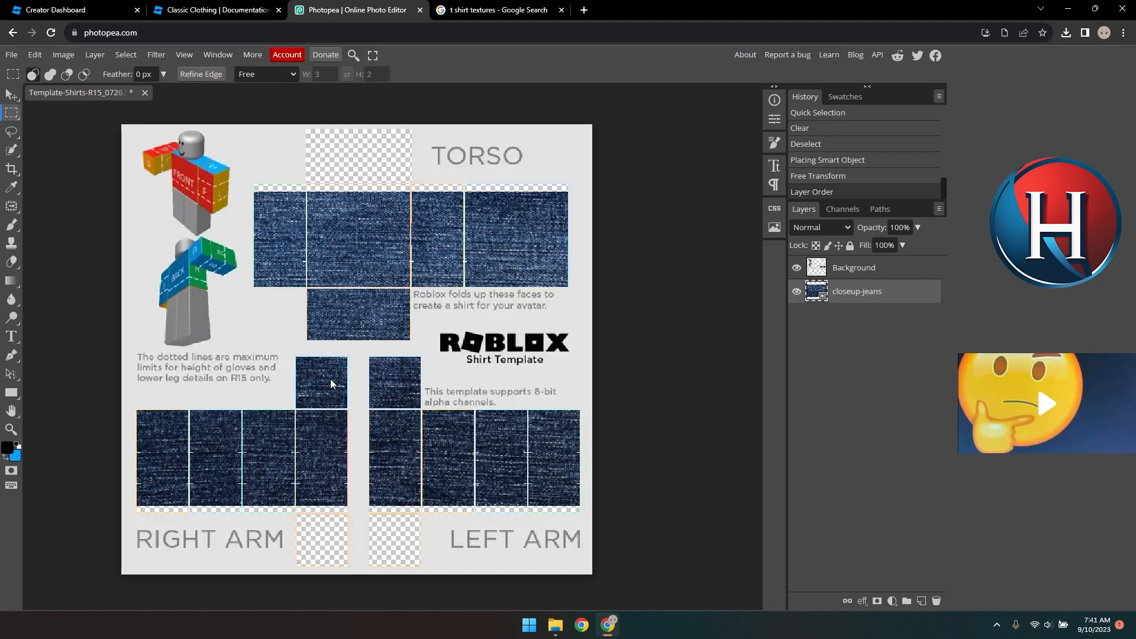
Free Transform the denim layer larger so it also covers the top torso box
{"action": "right_click", "coordinate": [332, 384]}
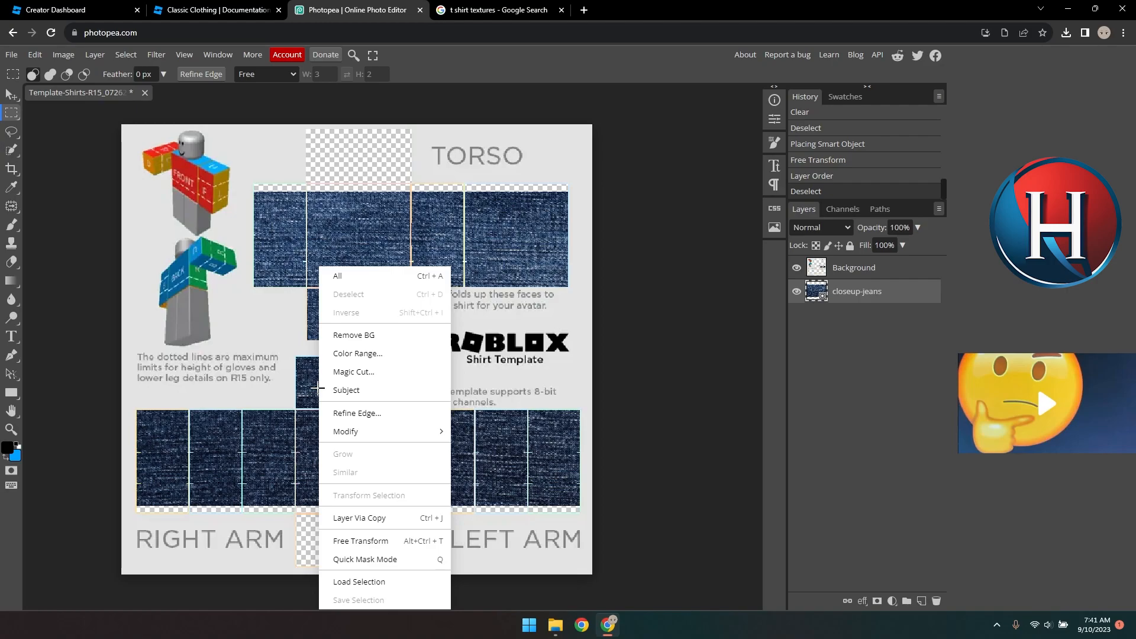
{"action": "mouse_move", "coordinate": [350, 549]}
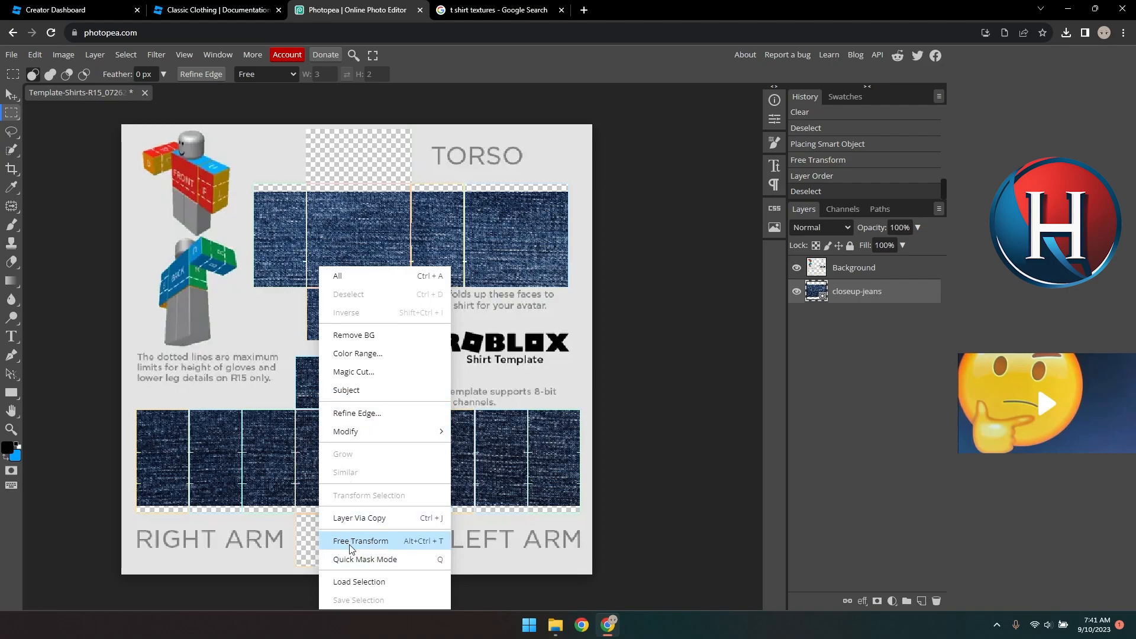
{"action": "left_click", "coordinate": [359, 539]}
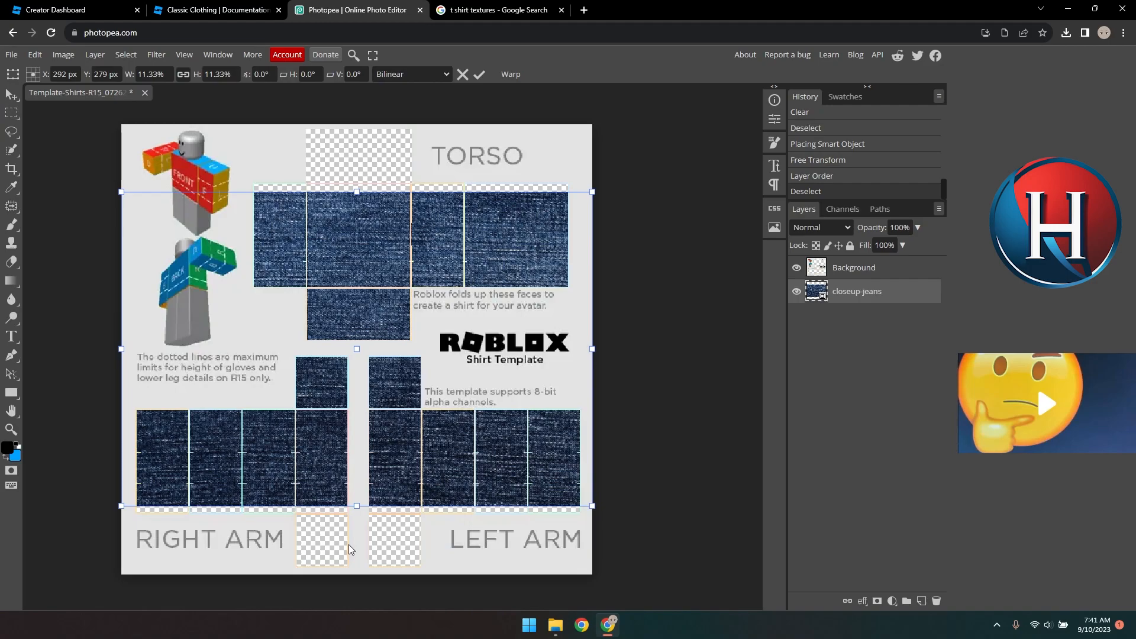
{"action": "mouse_move", "coordinate": [356, 509]}
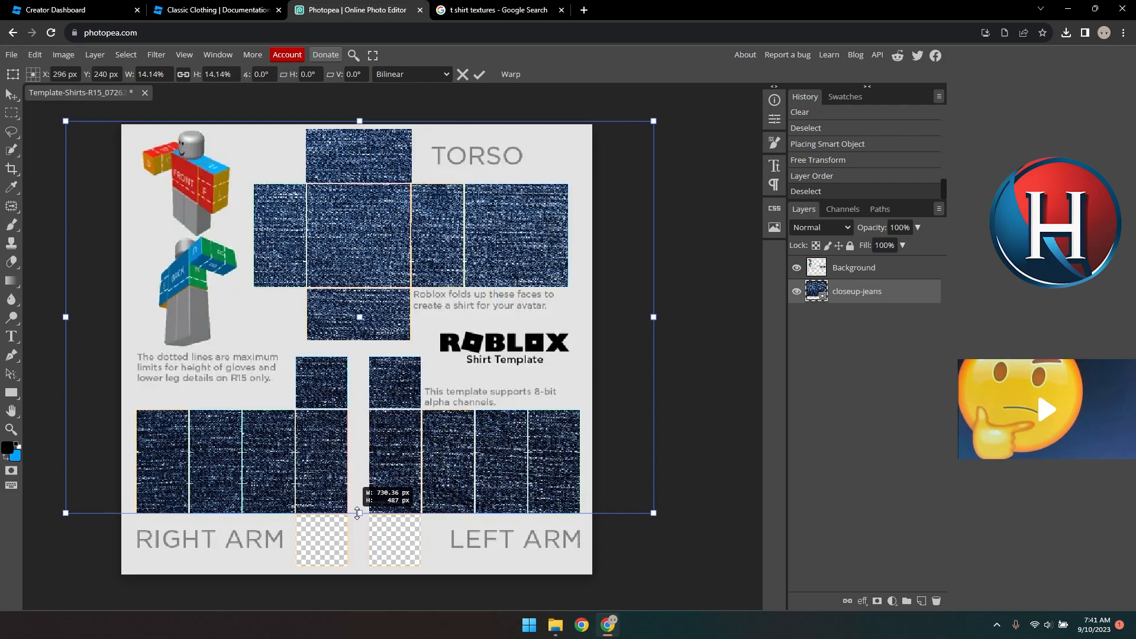
{"action": "left_click_drag", "start_coordinate": [358, 513], "coordinate": [356, 478]}
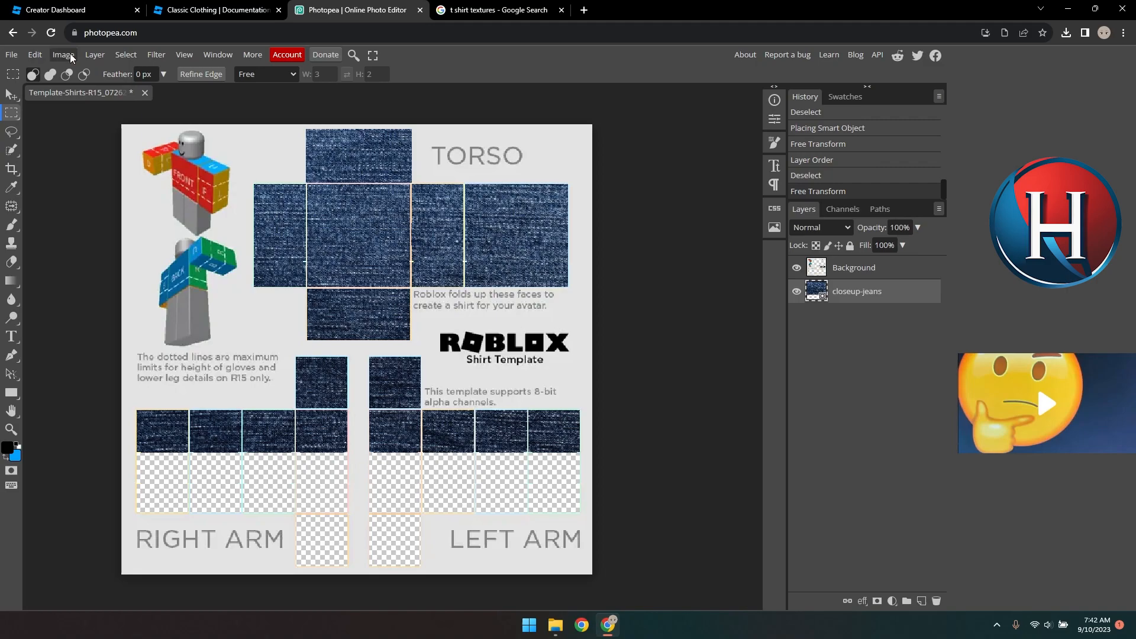
Export the finished template as a PNG
{"action": "left_click", "coordinate": [10, 55]}
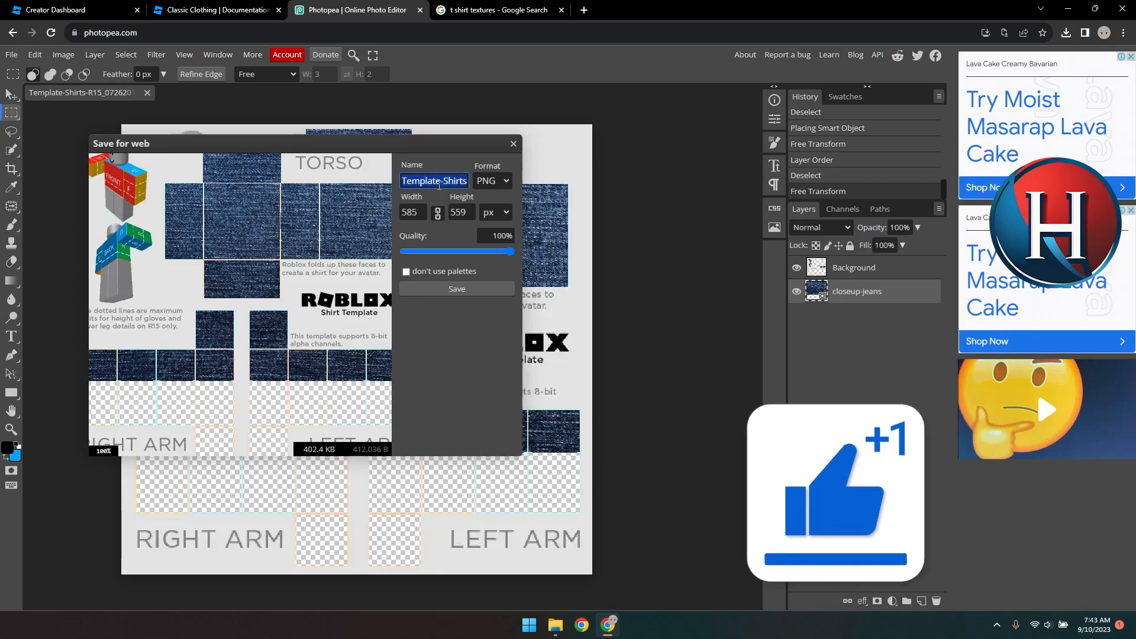
{"action": "left_click", "coordinate": [53, 9]}
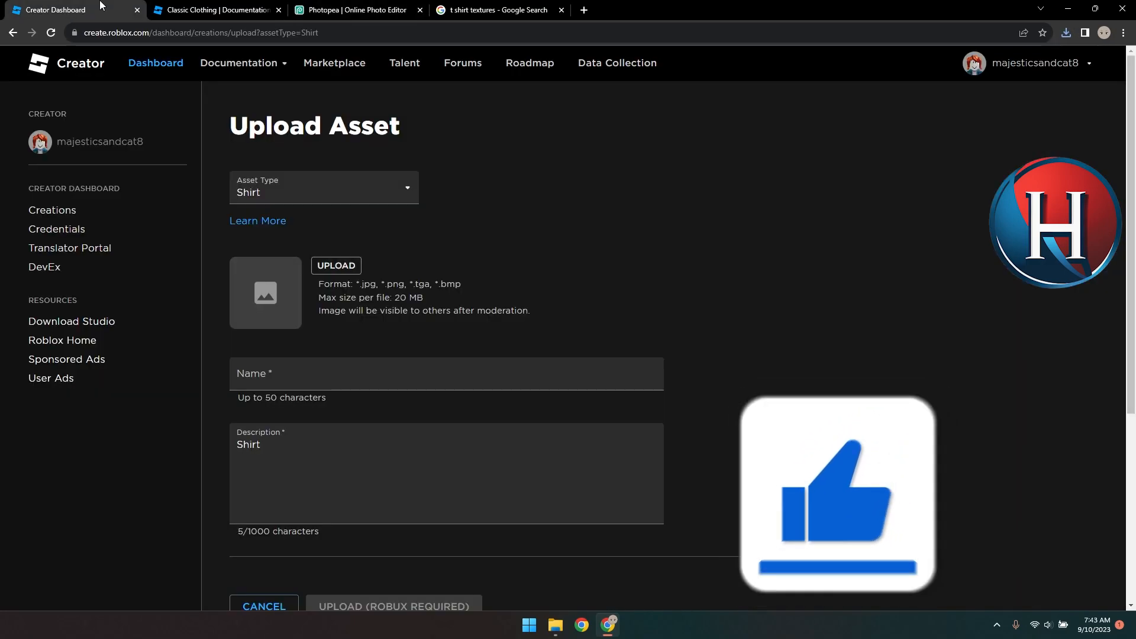
Attach shirt.png to the upload form and name it 'denim shirt'
{"action": "left_click", "coordinate": [336, 265]}
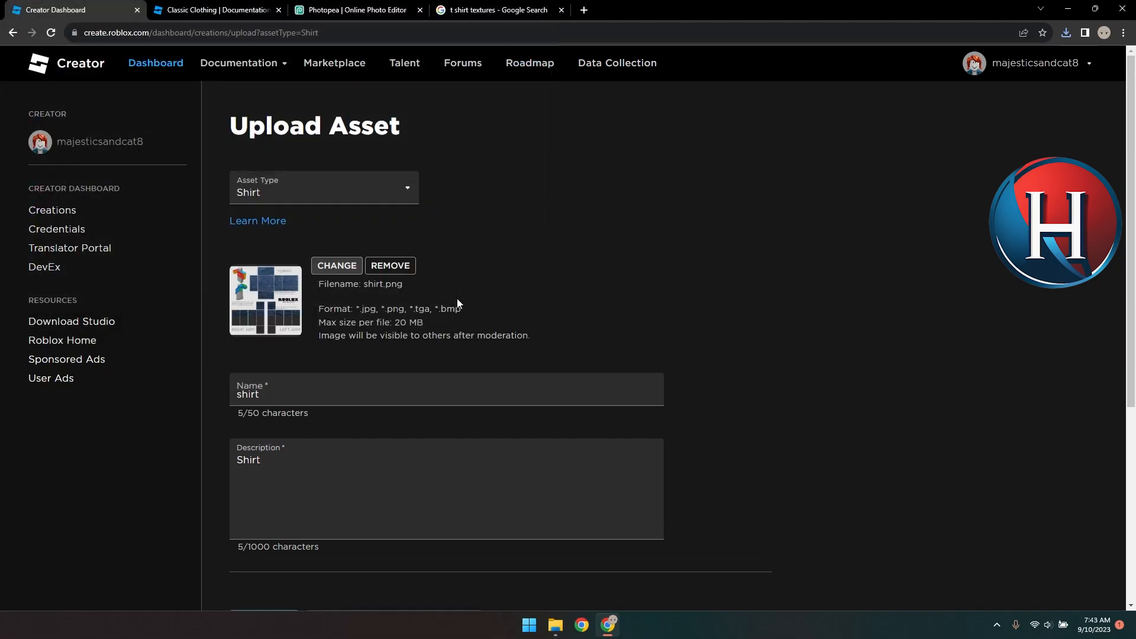
{"action": "type", "text": "denim shirt"}
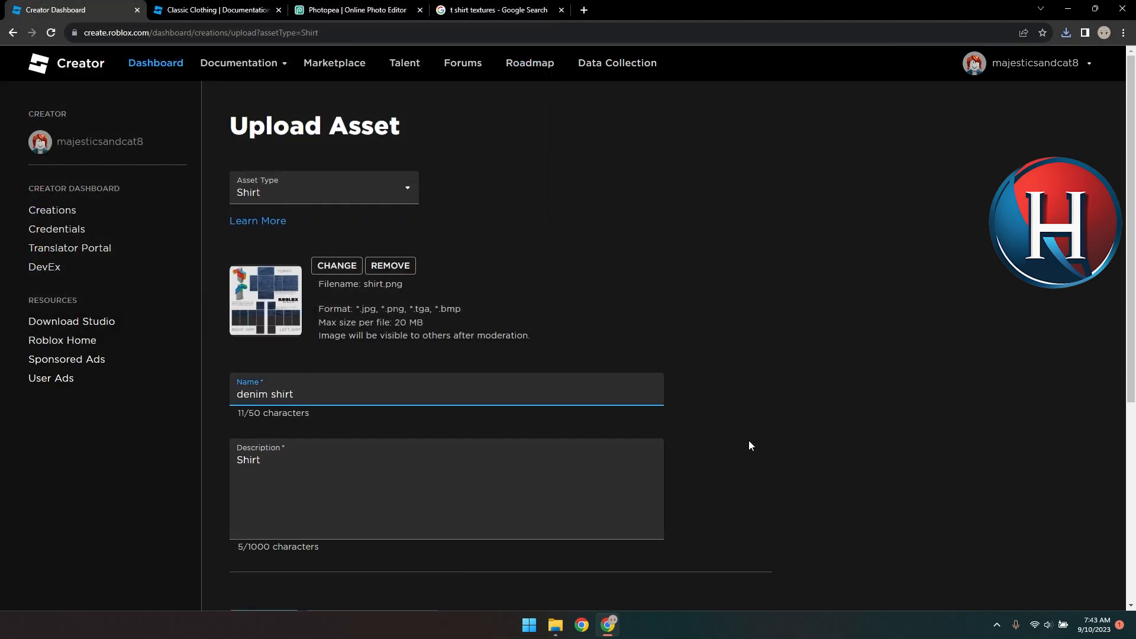
{"action": "scroll", "scroll_direction": "down", "scroll_amount": 3}
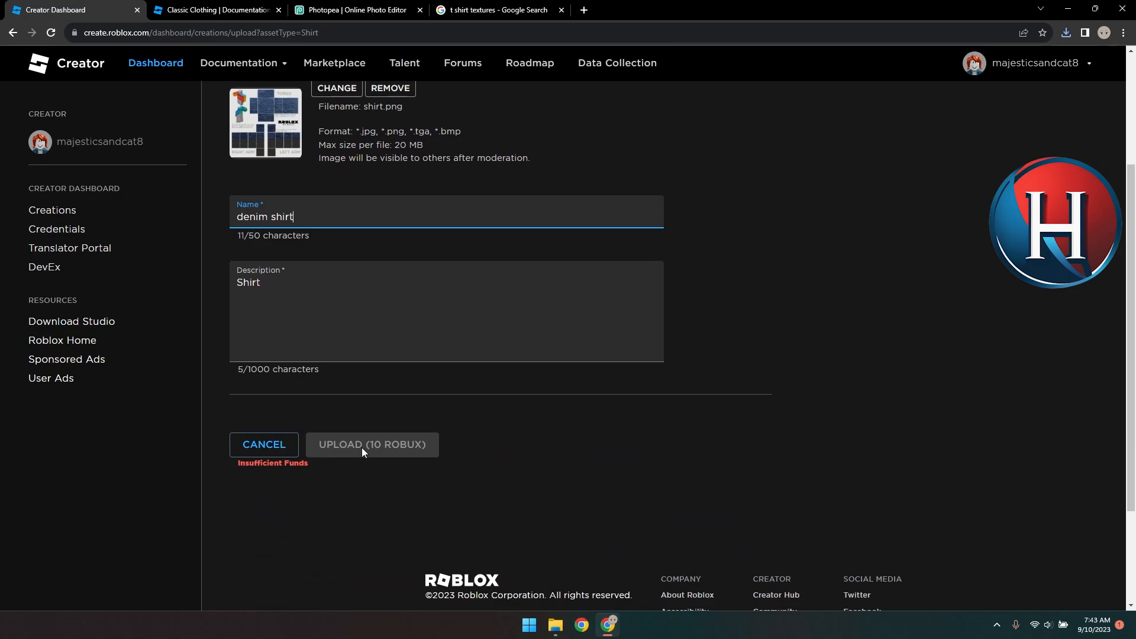